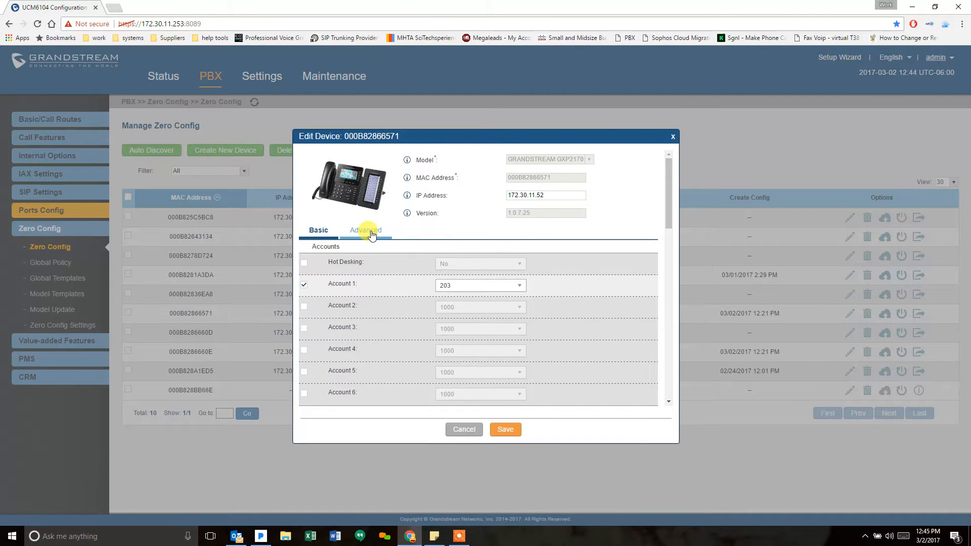
# Review the phone's Advanced provisioning preview, then close the Edit Device dialog without saving
pyautogui.click(365, 230)
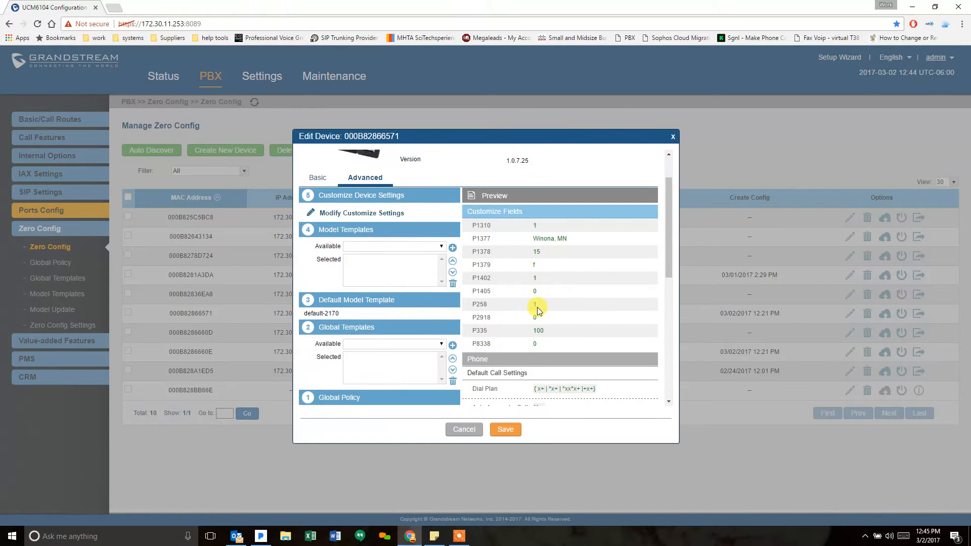
pyautogui.scroll(-3)
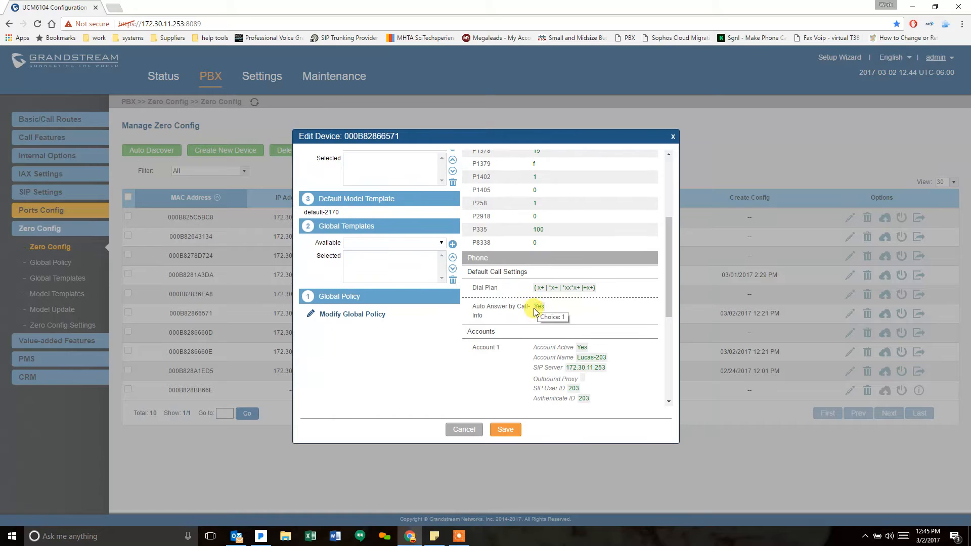
pyautogui.moveTo(548, 369)
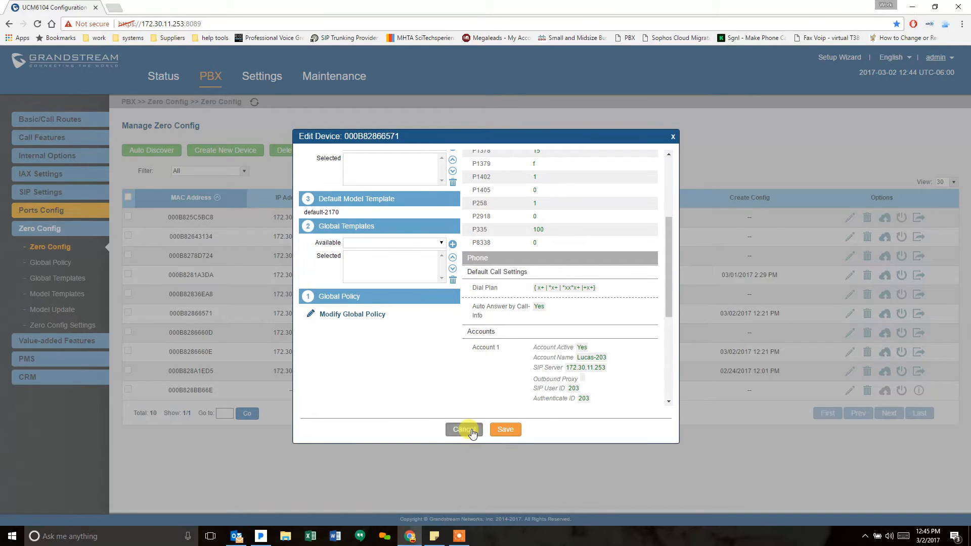
pyautogui.click(463, 429)
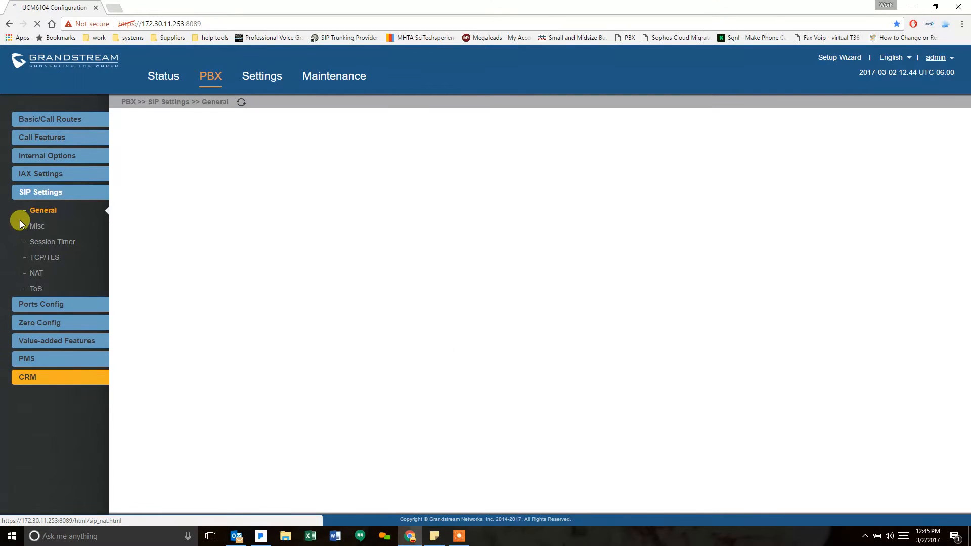
# Save the SIP Bind UDP Port as 5070 and decline the restart prompt
pyautogui.click(43, 210)
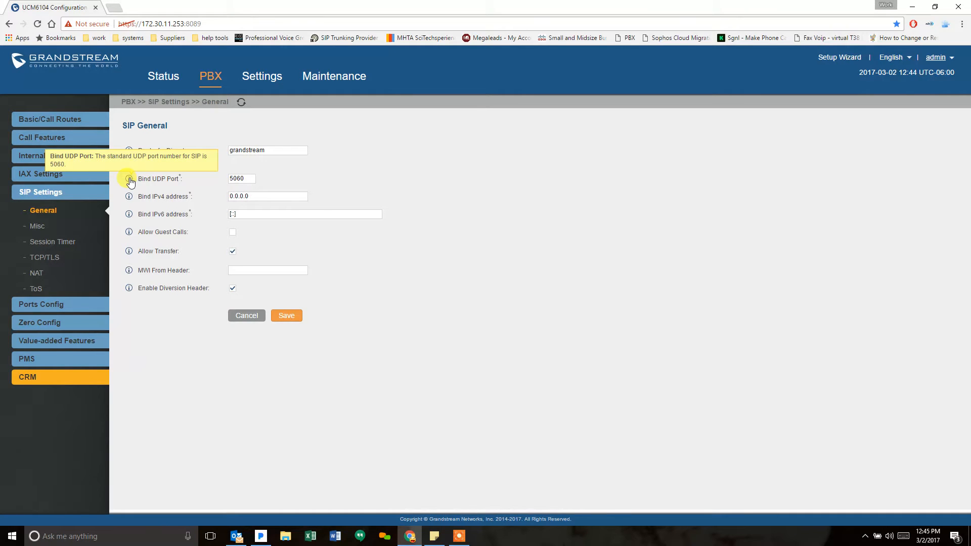
pyautogui.click(241, 178)
pyautogui.write('5070')
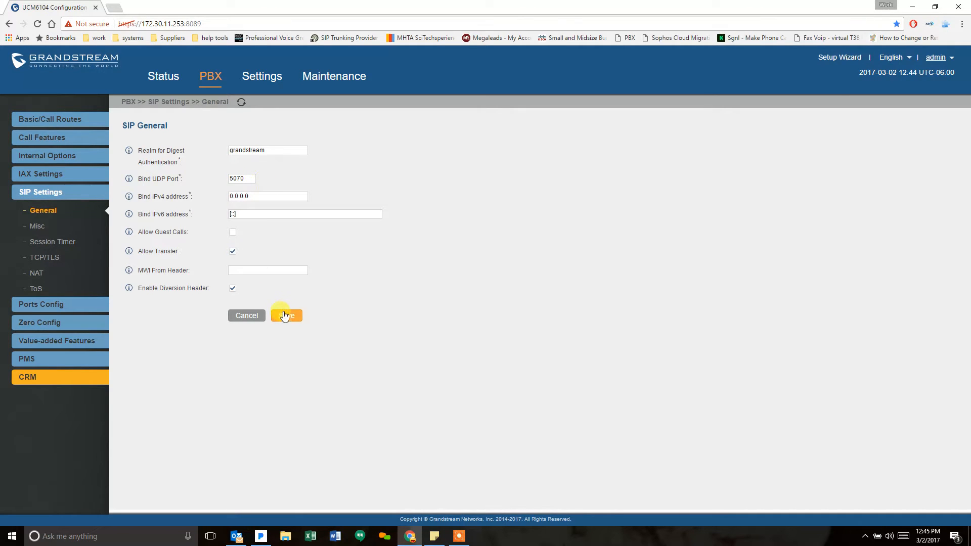
pyautogui.click(286, 316)
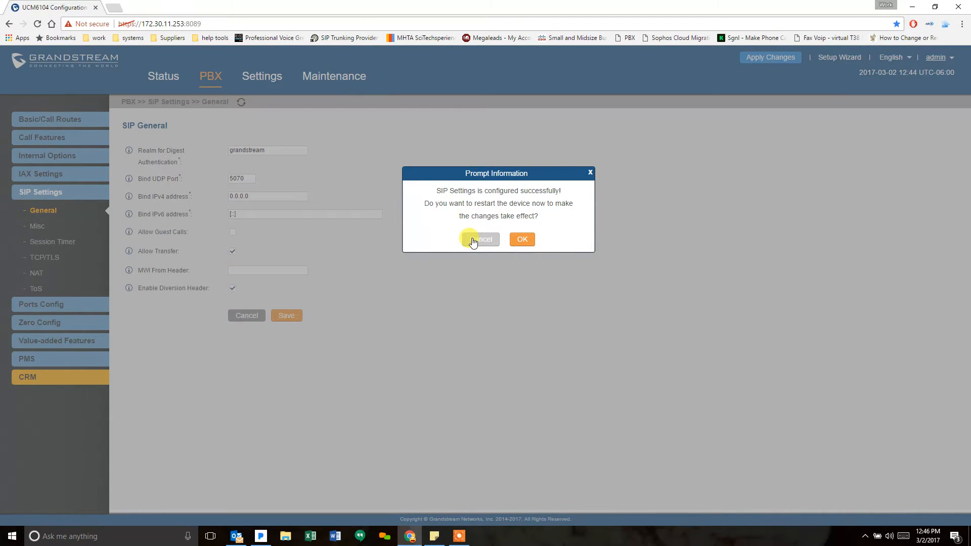
pyautogui.click(480, 240)
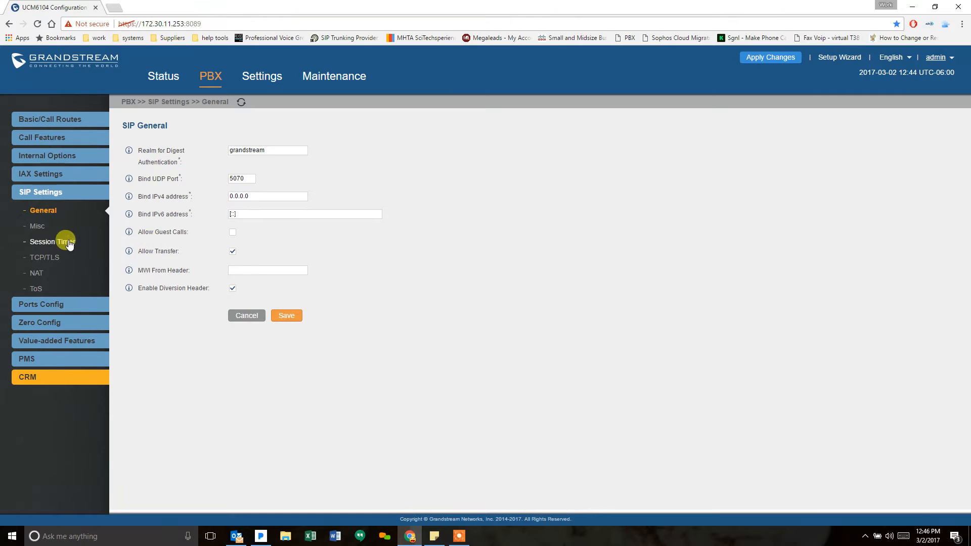
pyautogui.moveTo(36, 274)
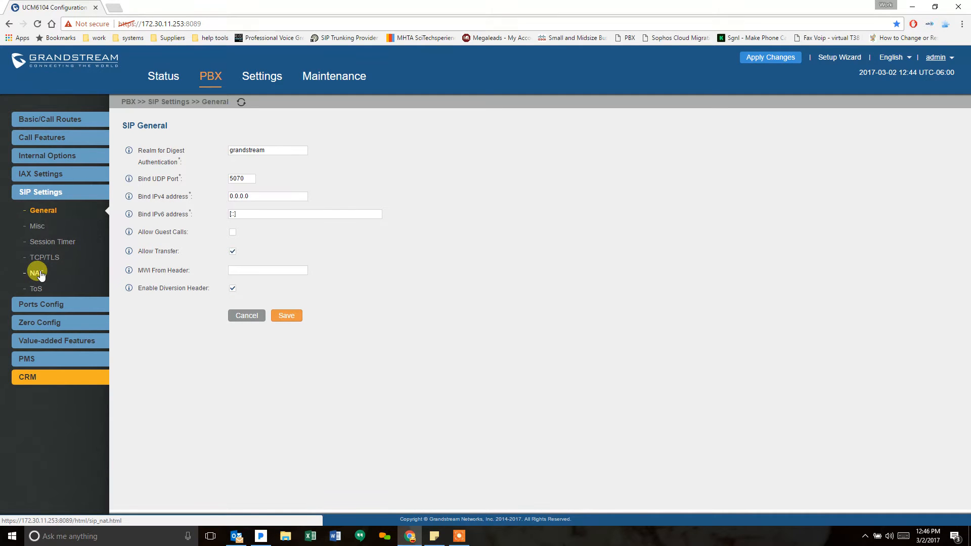
# Save NAT External UDP and TCP ports as 5070 and confirm the PBX restart
pyautogui.click(38, 273)
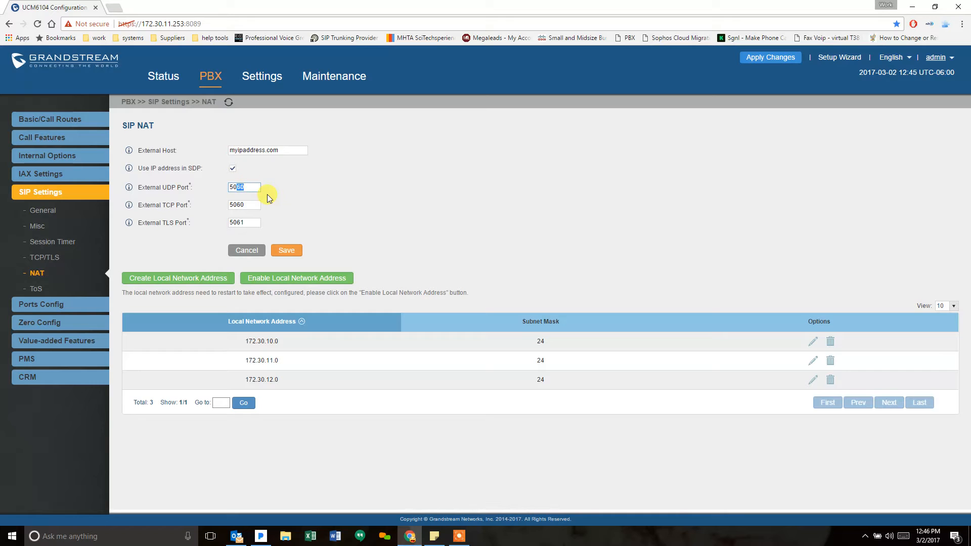
pyautogui.write('5070')
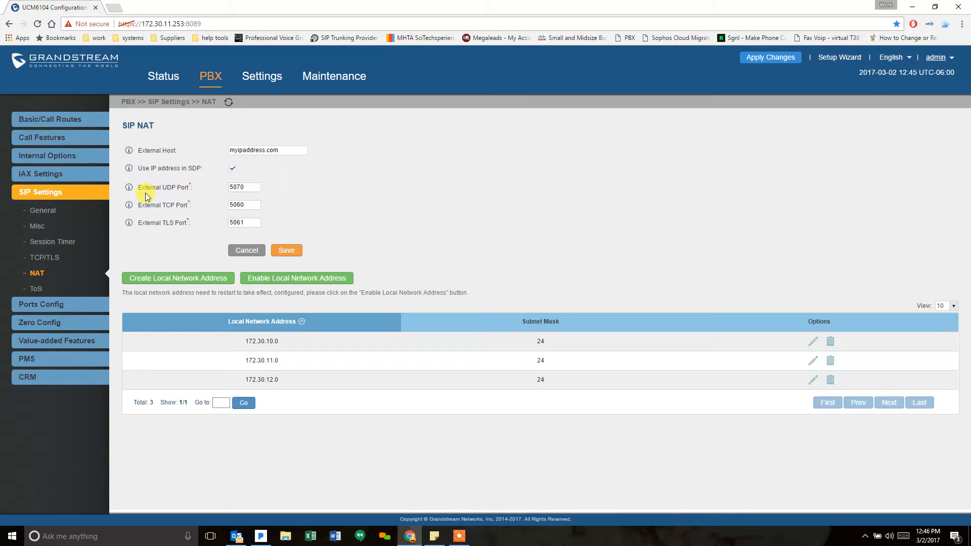
pyautogui.moveTo(129, 188)
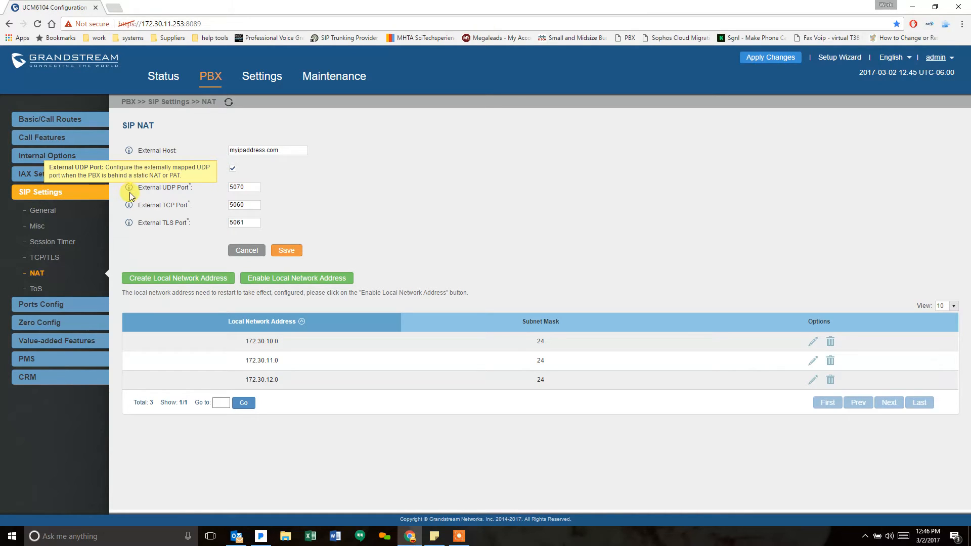
pyautogui.click(244, 204)
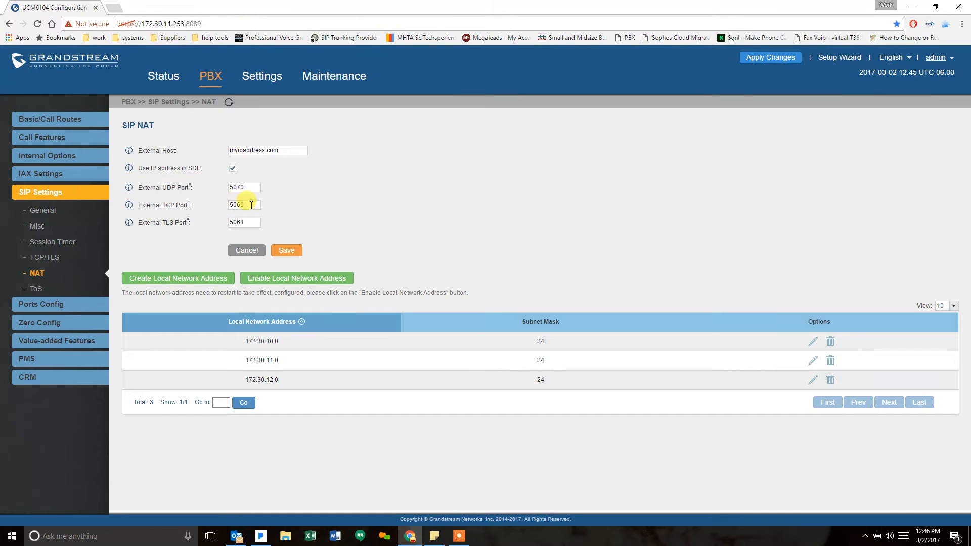
pyautogui.doubleClick(240, 204)
pyautogui.write('5070')
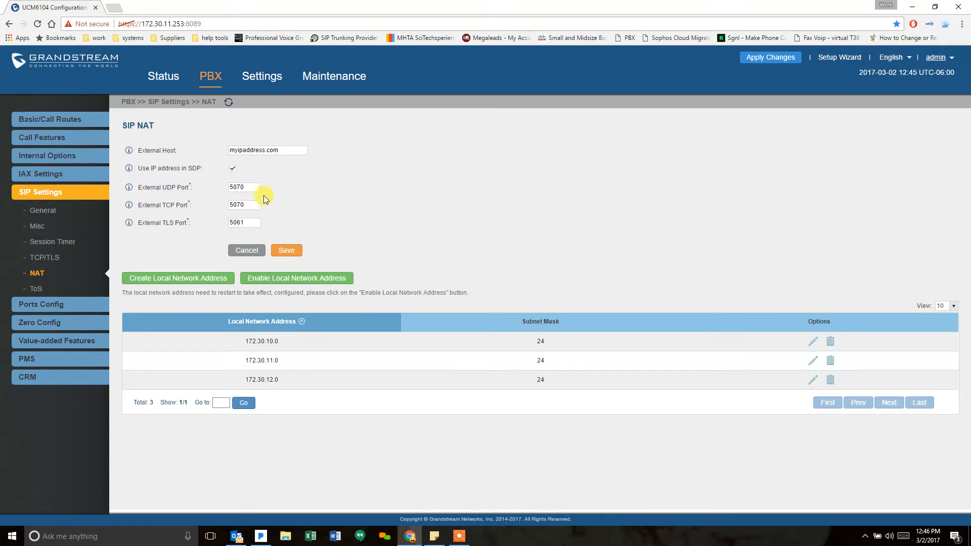
pyautogui.moveTo(274, 243)
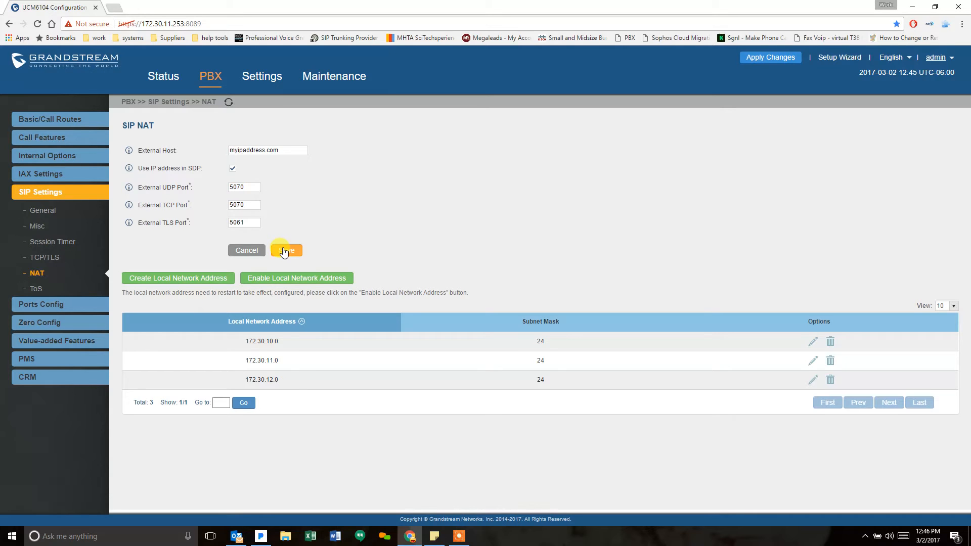
pyautogui.click(287, 250)
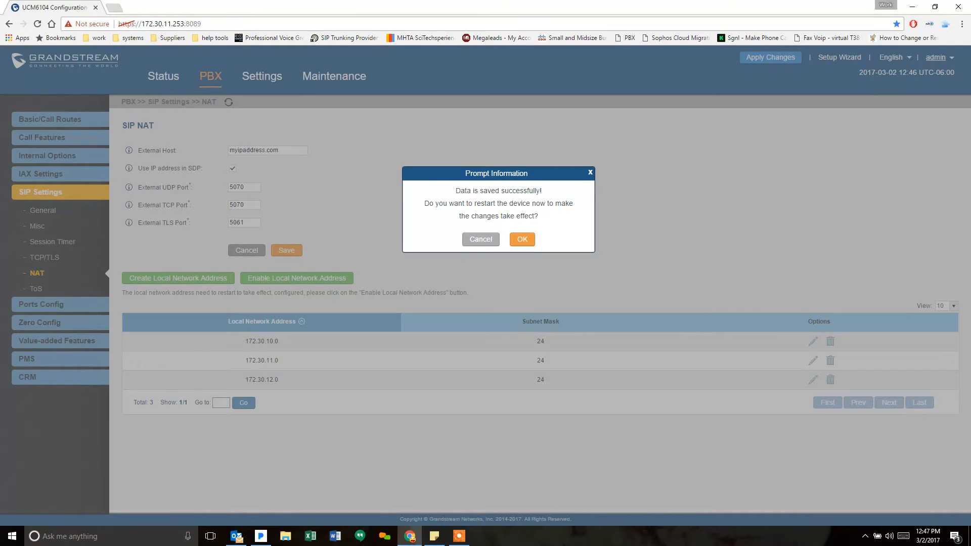
pyautogui.click(521, 239)
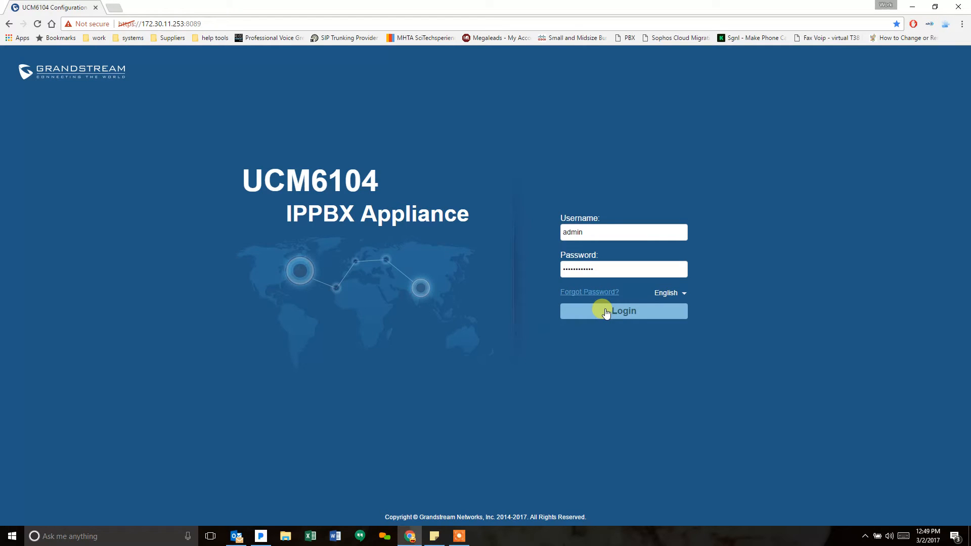
# Log back into the UCM6104 and head to PBX > Zero Config
pyautogui.click(623, 310)
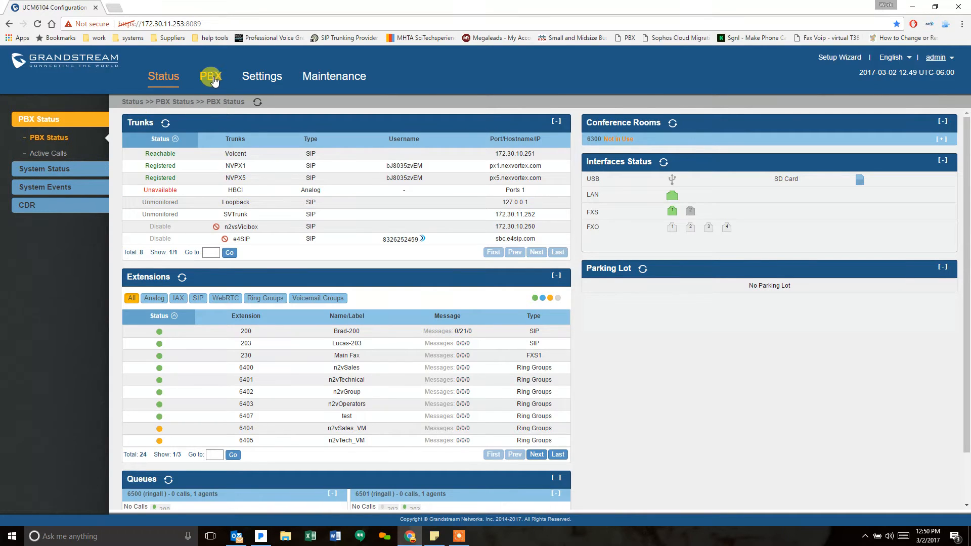
pyautogui.click(210, 75)
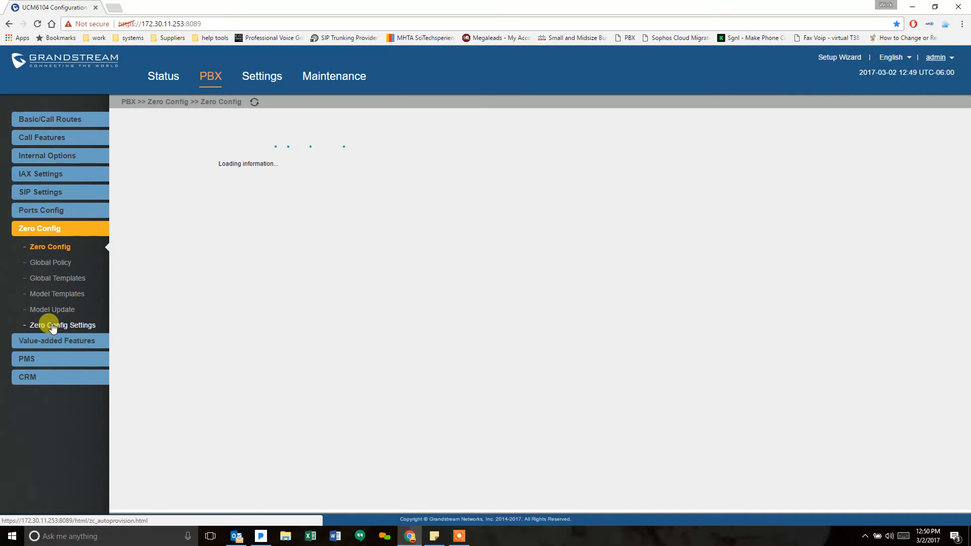
pyautogui.moveTo(275, 298)
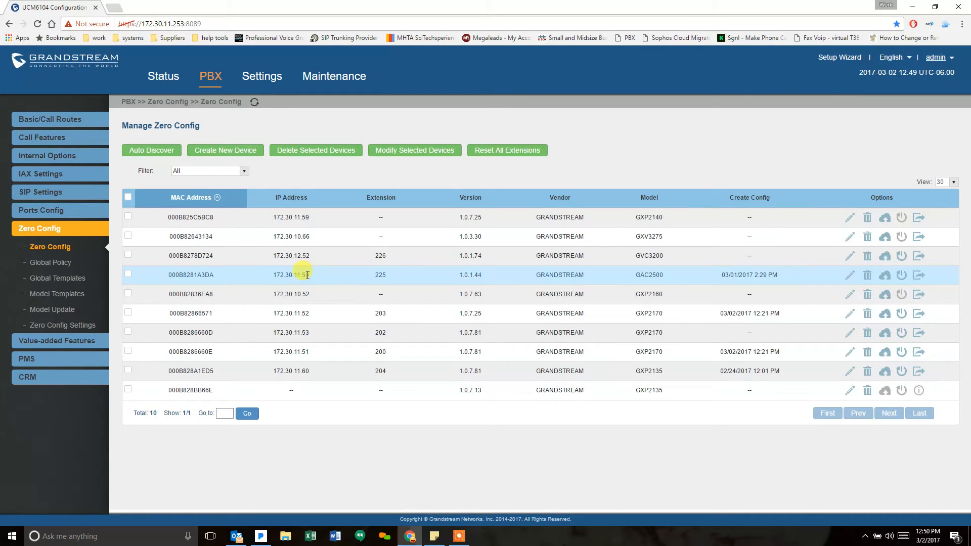
pyautogui.moveTo(303, 275)
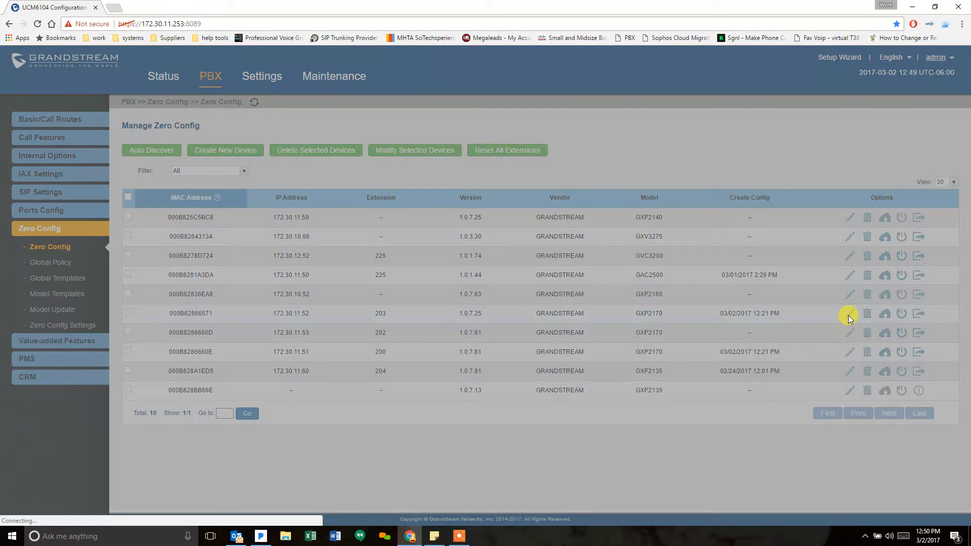
# Check the 203 phone's Advanced preview shows Account 1 SIP server 172.30.11.253:5070, then cancel
pyautogui.click(849, 315)
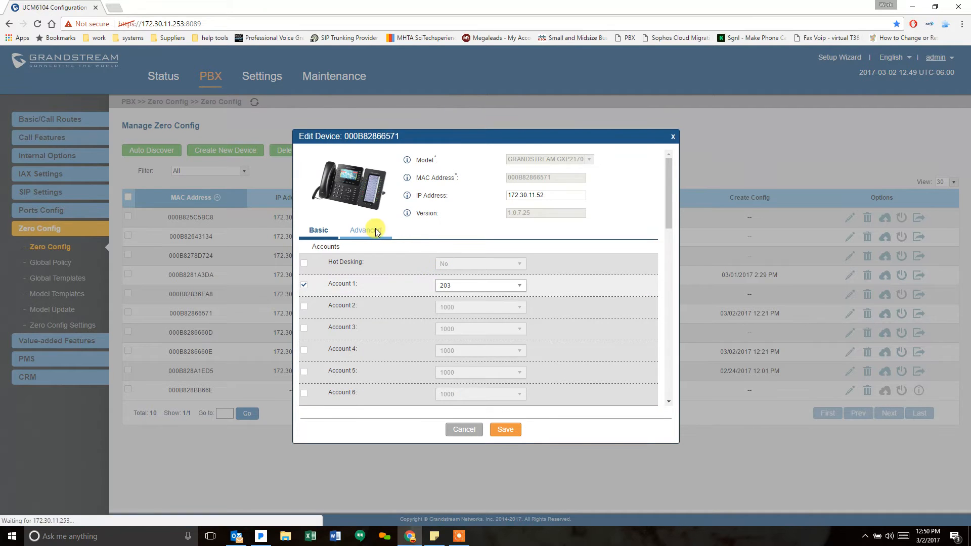
pyautogui.click(365, 230)
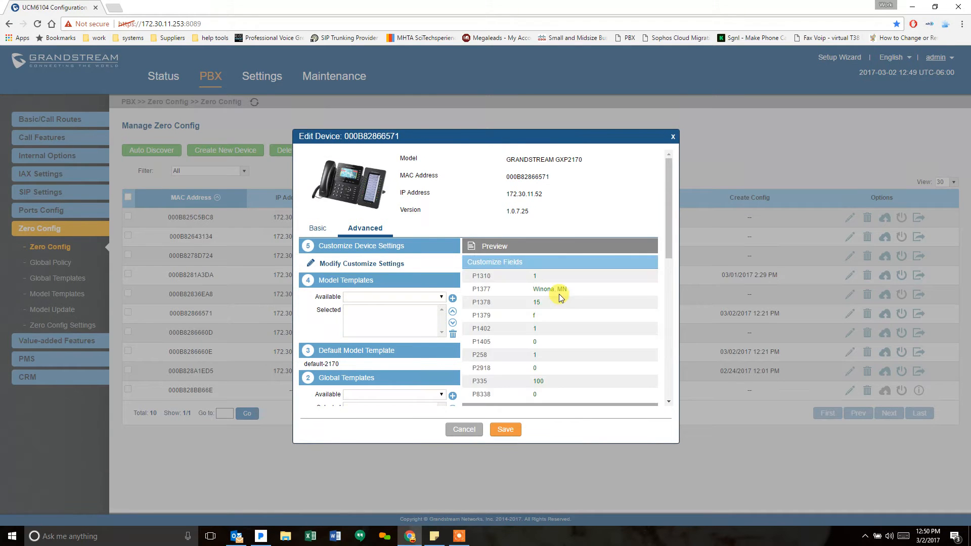
pyautogui.scroll(-3)
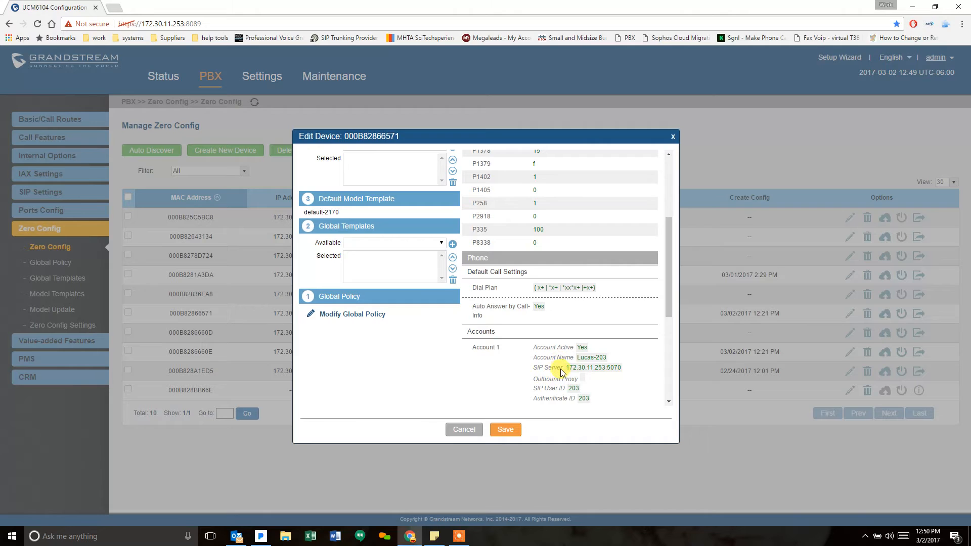
pyautogui.moveTo(564, 368)
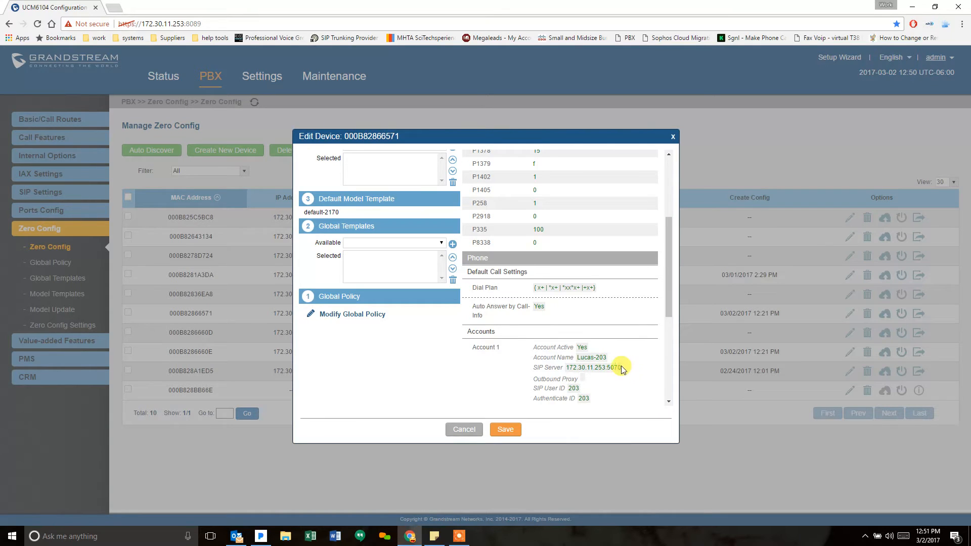
pyautogui.moveTo(583, 395)
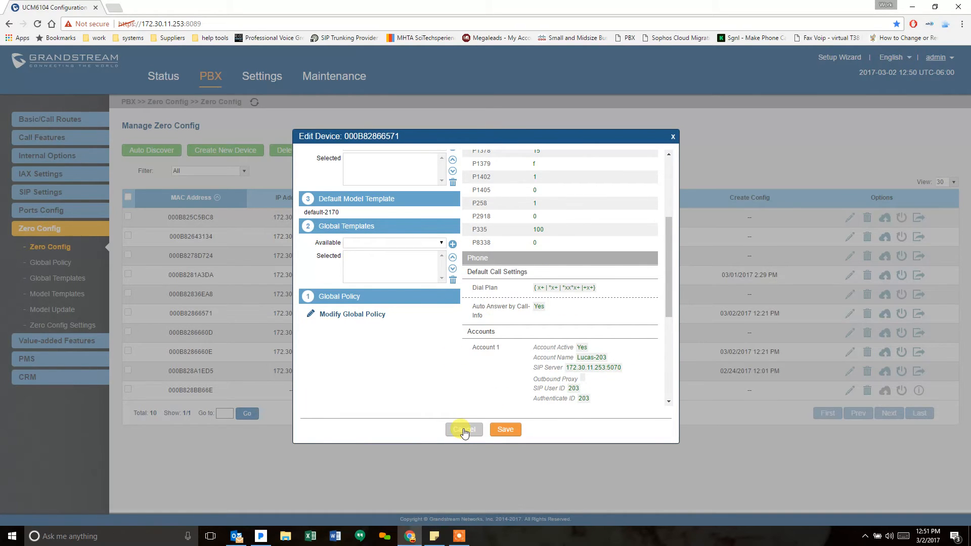
pyautogui.click(464, 429)
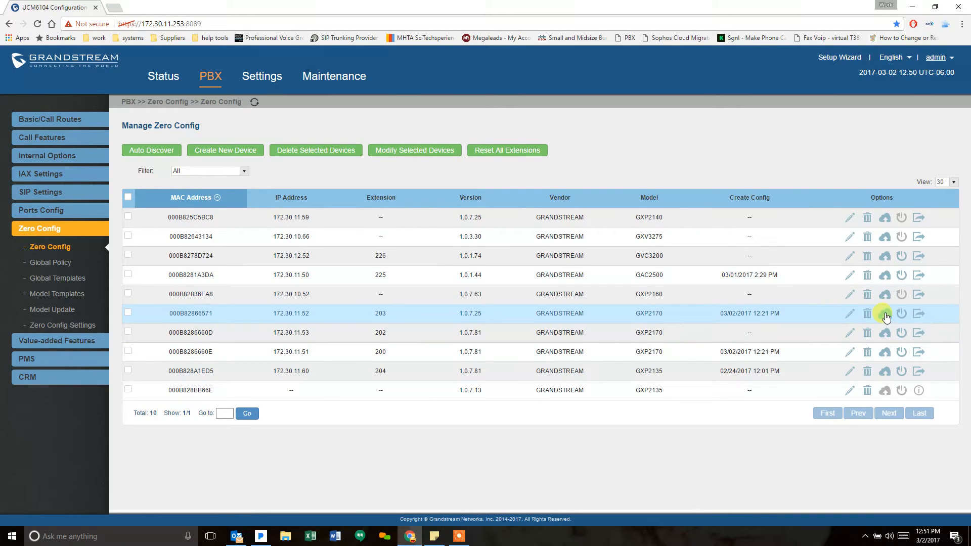
# Send a zero-config NOTIFY to the 203 phone and go to its GXP2170 web page
pyautogui.click(885, 313)
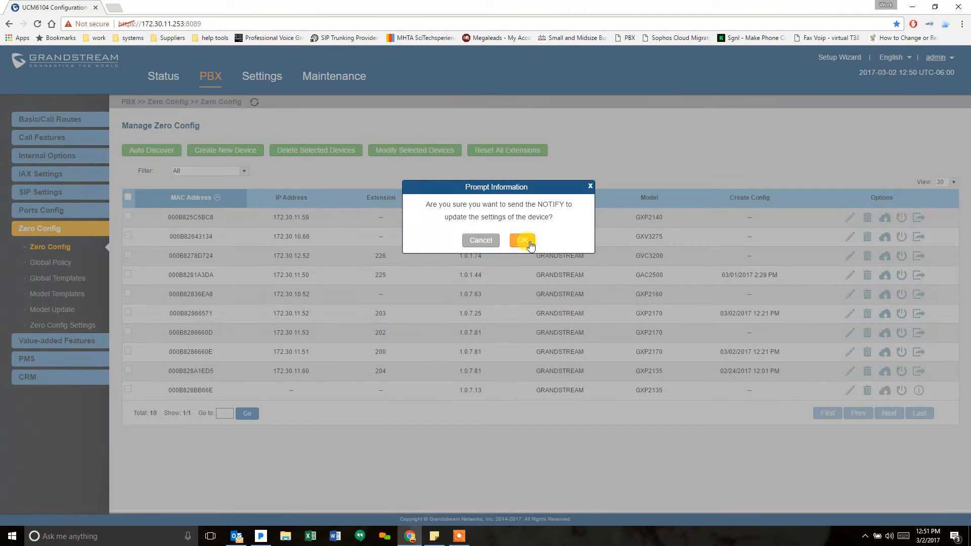
pyautogui.click(522, 241)
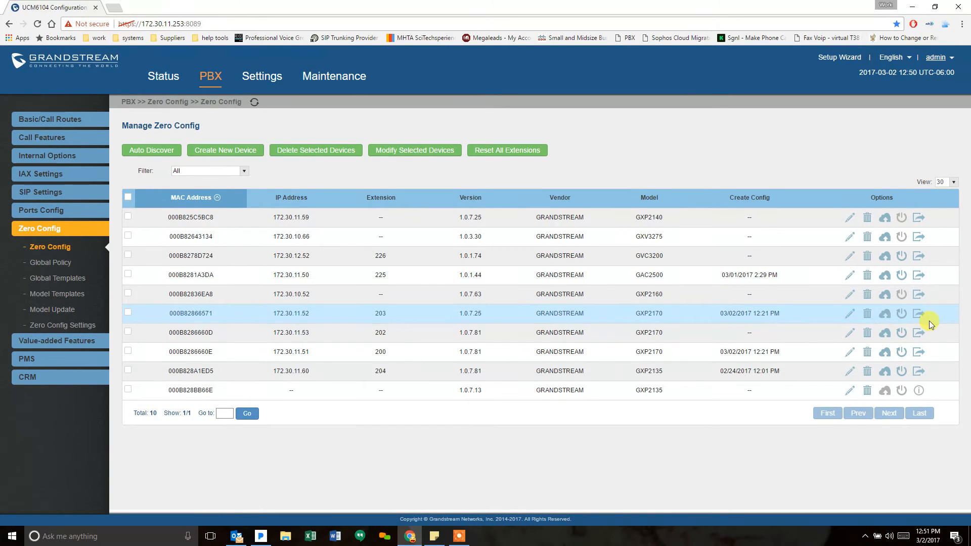
pyautogui.click(920, 313)
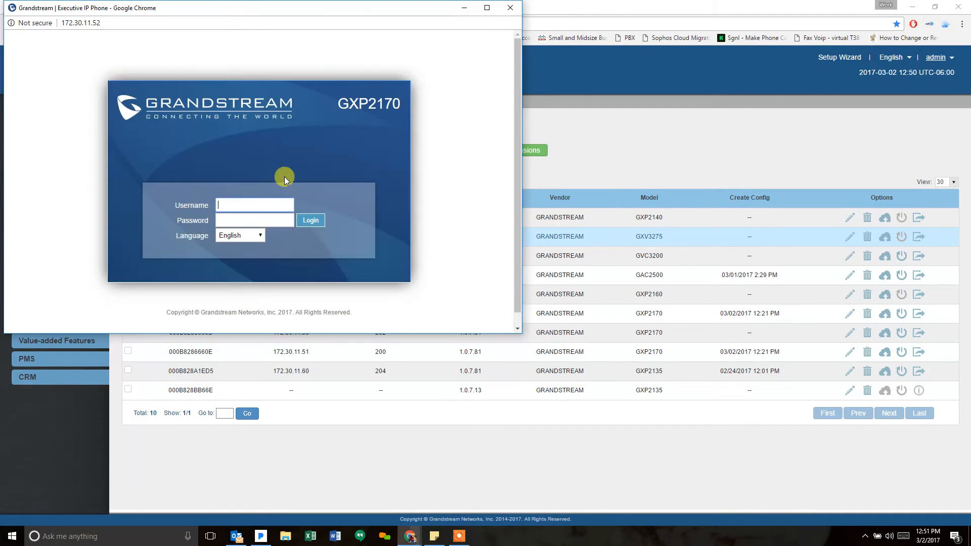
pyautogui.write('admin')
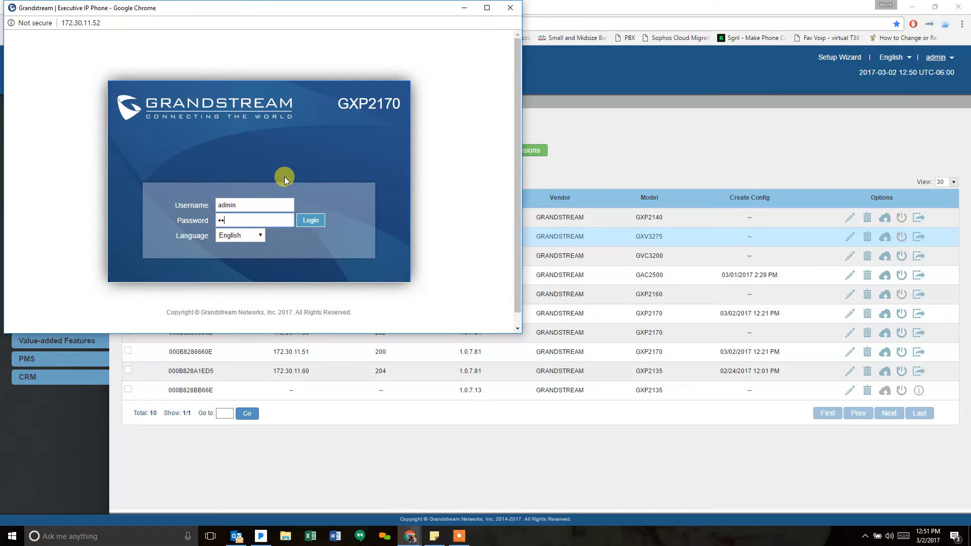
pyautogui.click(311, 220)
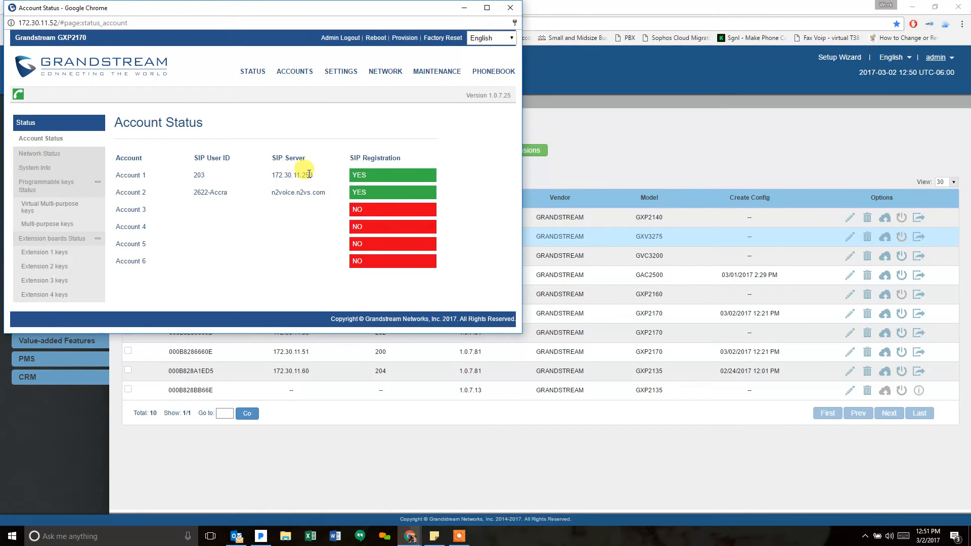
pyautogui.doubleClick(291, 175)
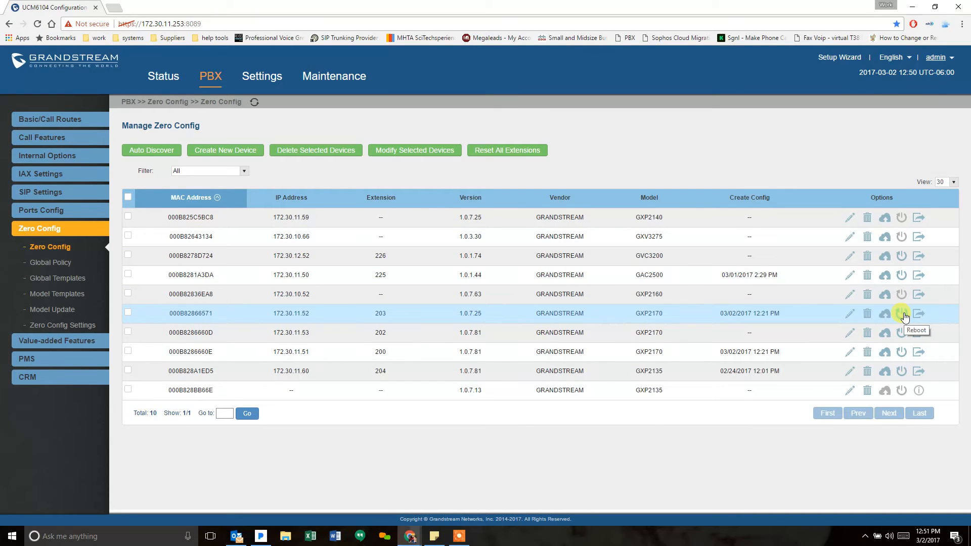
# Send another NOTIFY to the 172.30.11.52 phone and refresh the Zero Config list
pyautogui.click(919, 313)
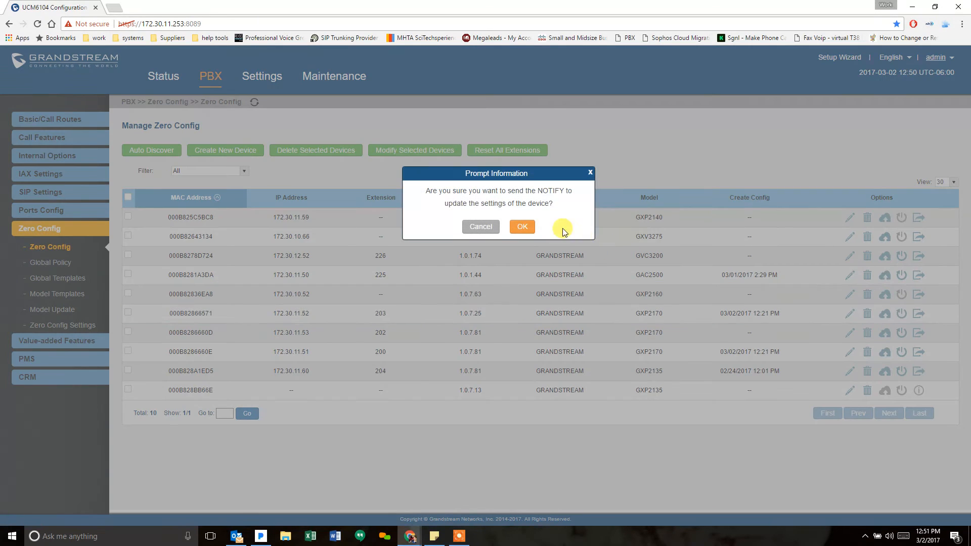
pyautogui.click(522, 225)
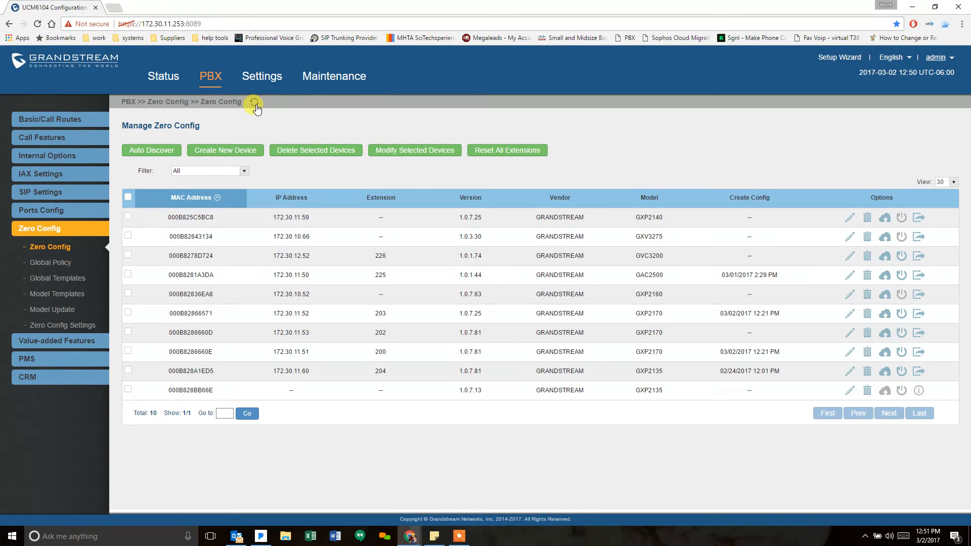
pyautogui.click(253, 101)
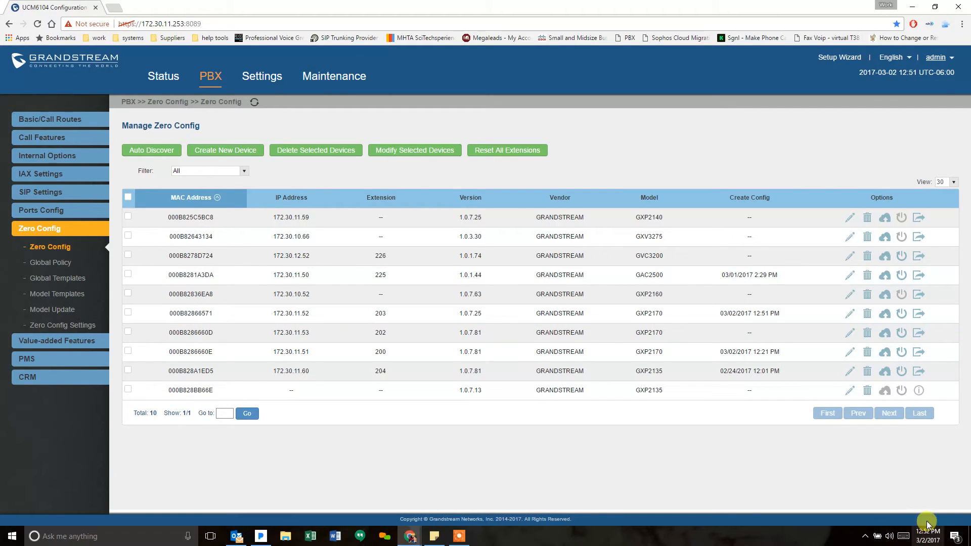
pyautogui.moveTo(437, 477)
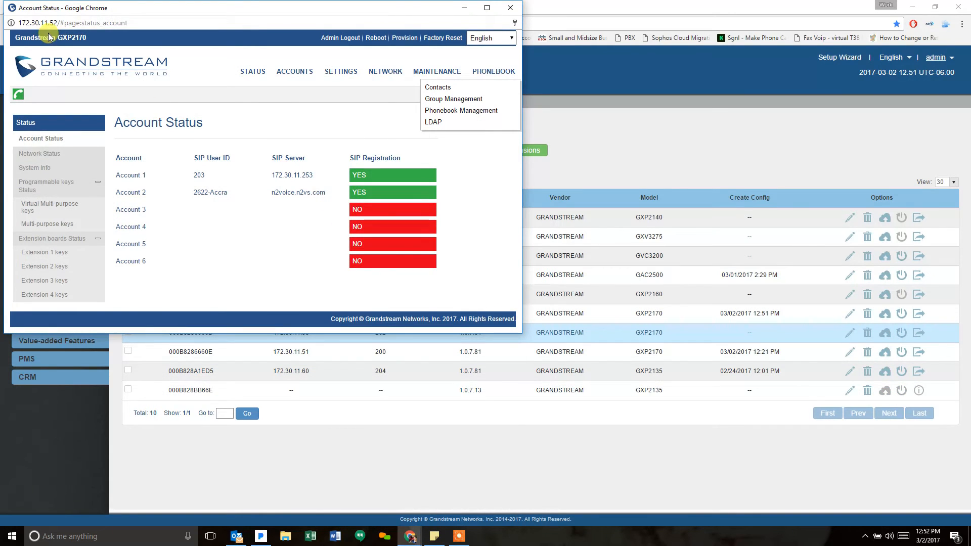
# Watch the phone's Account Status until Account 1 shows server 172.30.11.253:5070
pyautogui.click(73, 24)
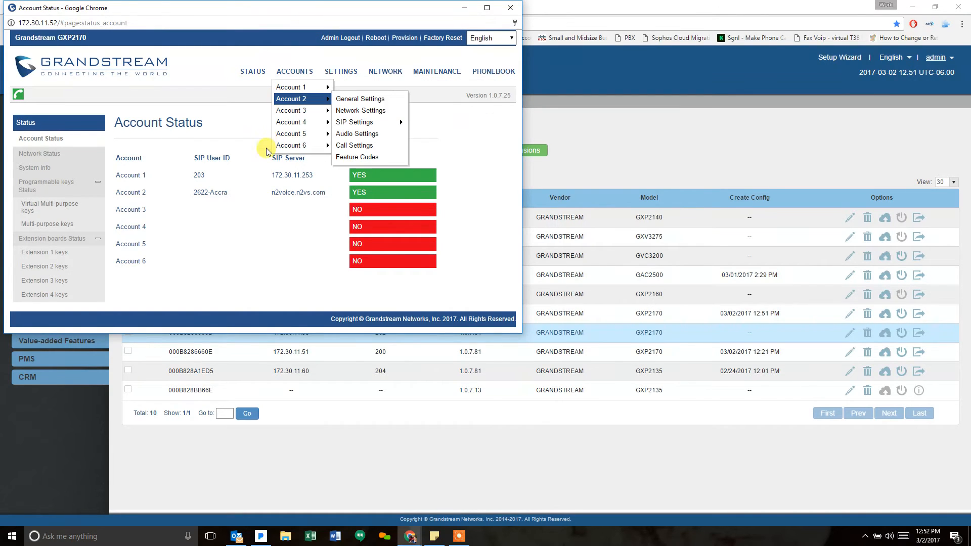
pyautogui.click(252, 71)
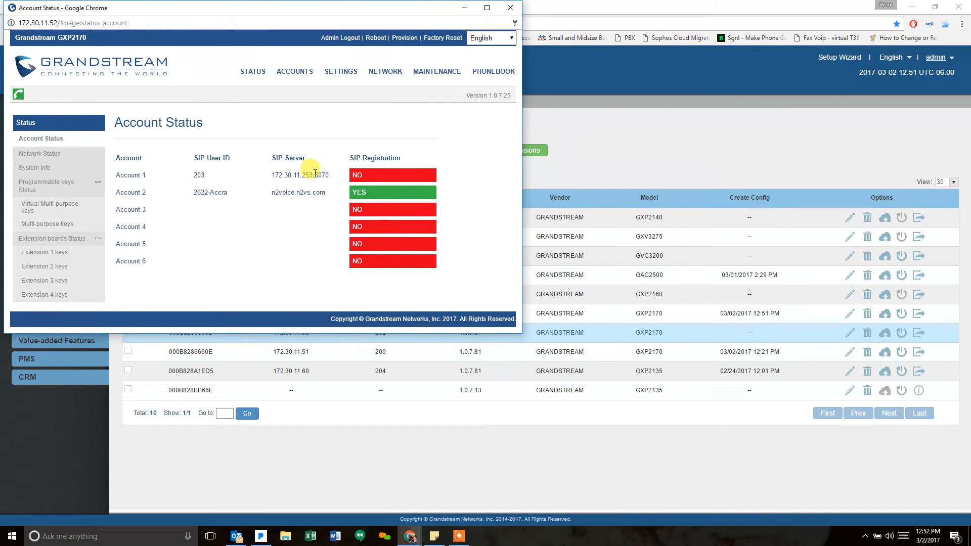
pyautogui.moveTo(295, 261)
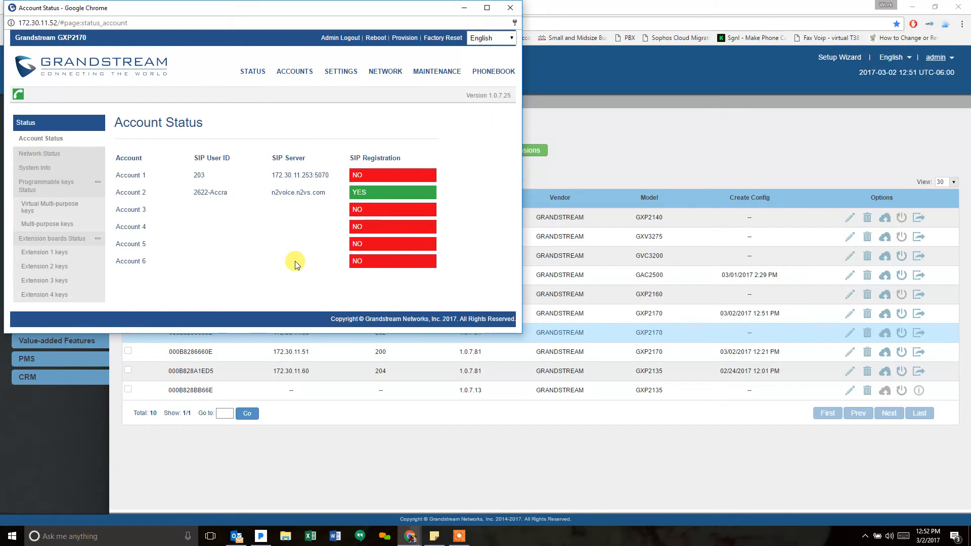
pyautogui.moveTo(260, 173)
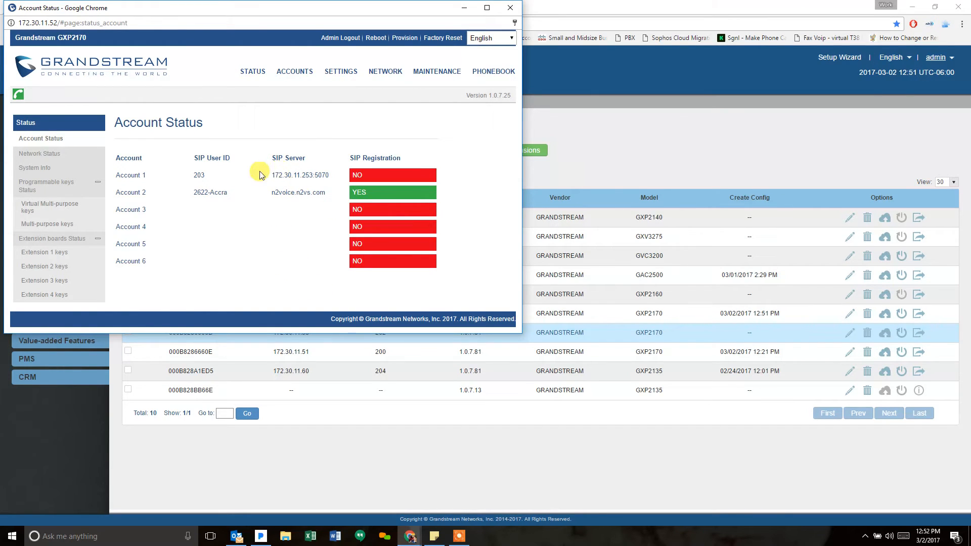
pyautogui.click(252, 71)
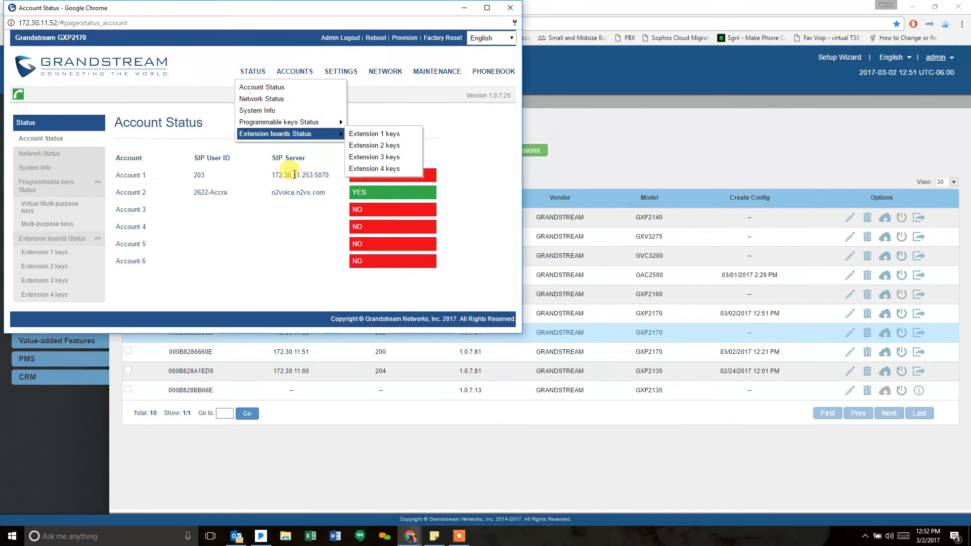
pyautogui.click(222, 183)
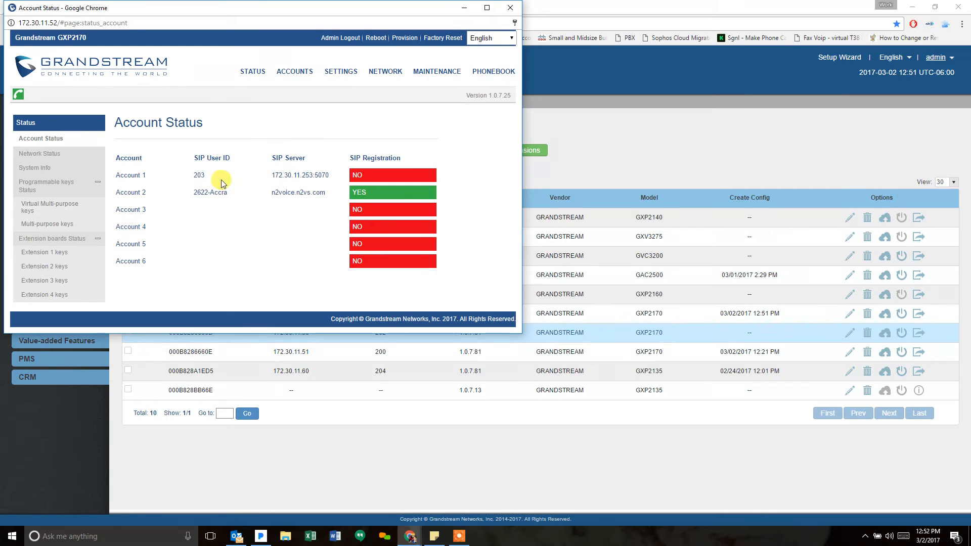
pyautogui.moveTo(334, 180)
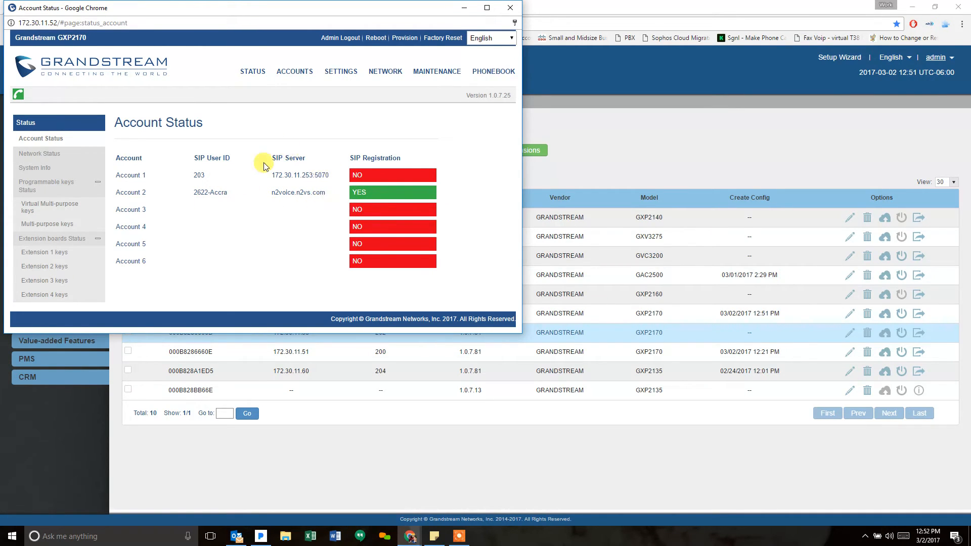
pyautogui.moveTo(353, 158)
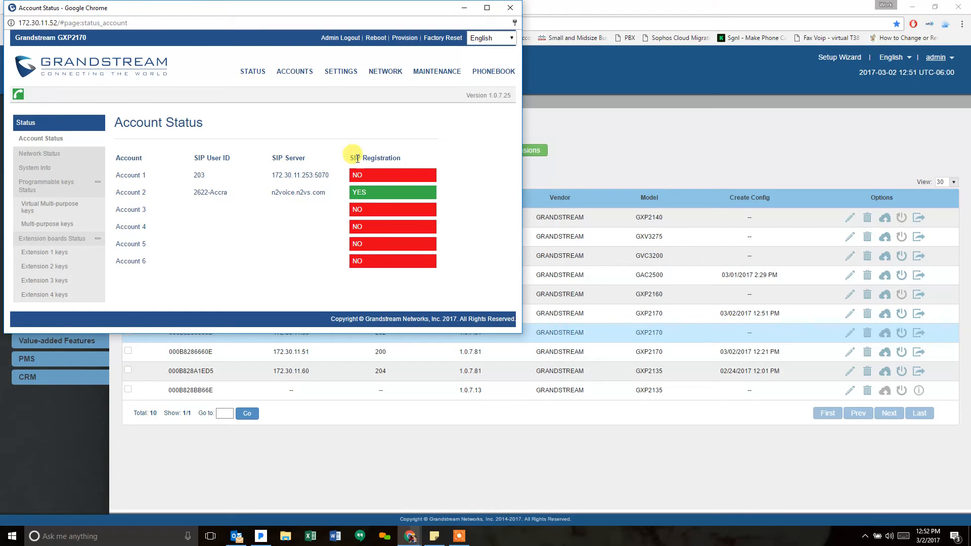
pyautogui.moveTo(321, 188)
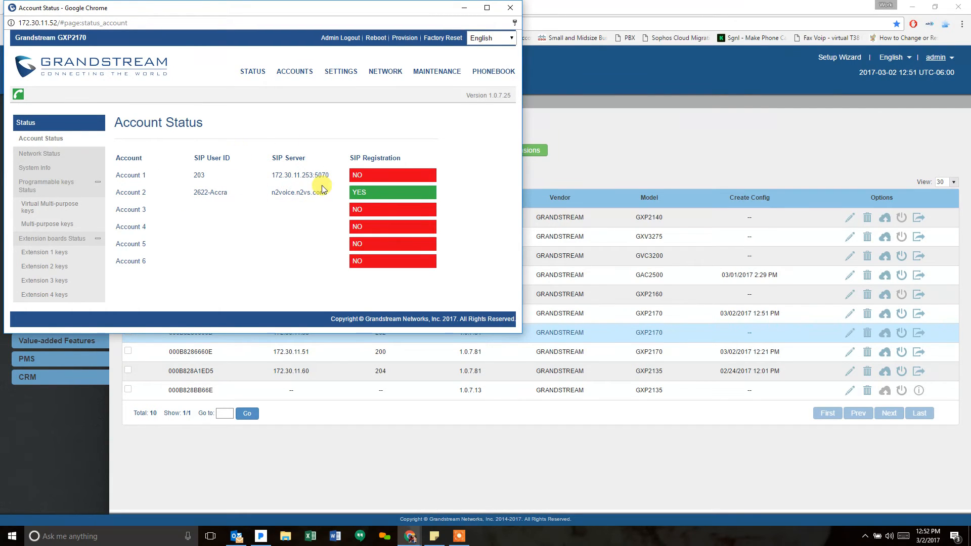
pyautogui.moveTo(339, 153)
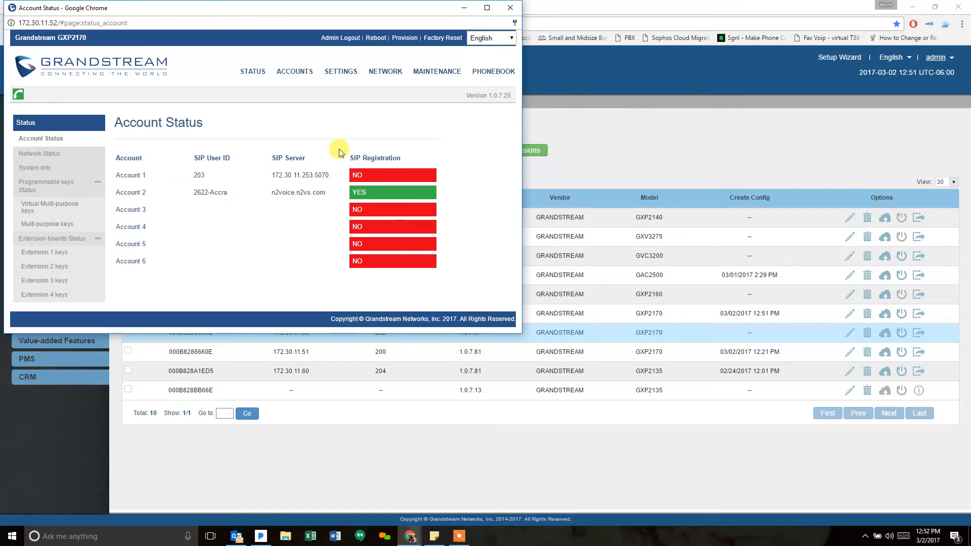
pyautogui.click(436, 70)
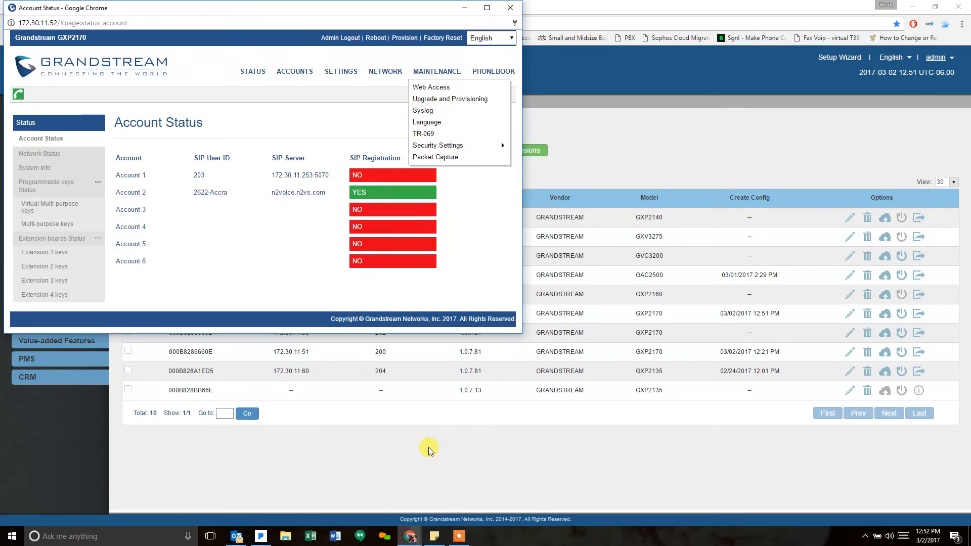
# Review Account 1's General Settings and SIP Basic Settings on the phone
pyautogui.click(294, 71)
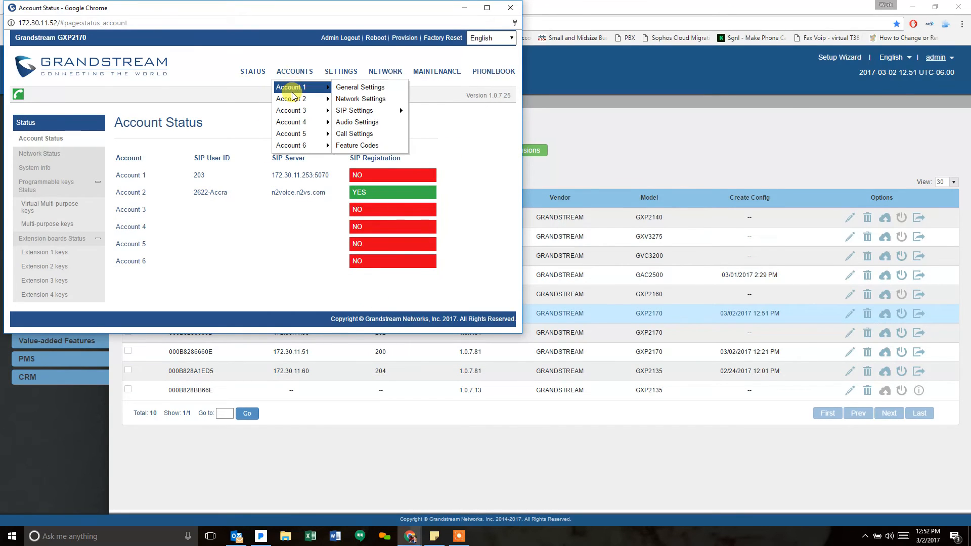
pyautogui.click(360, 87)
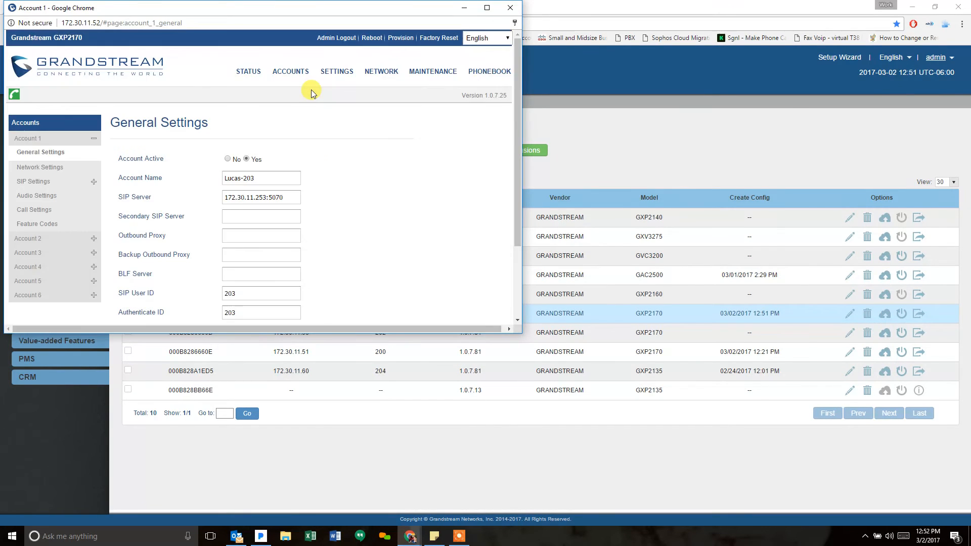
pyautogui.click(290, 71)
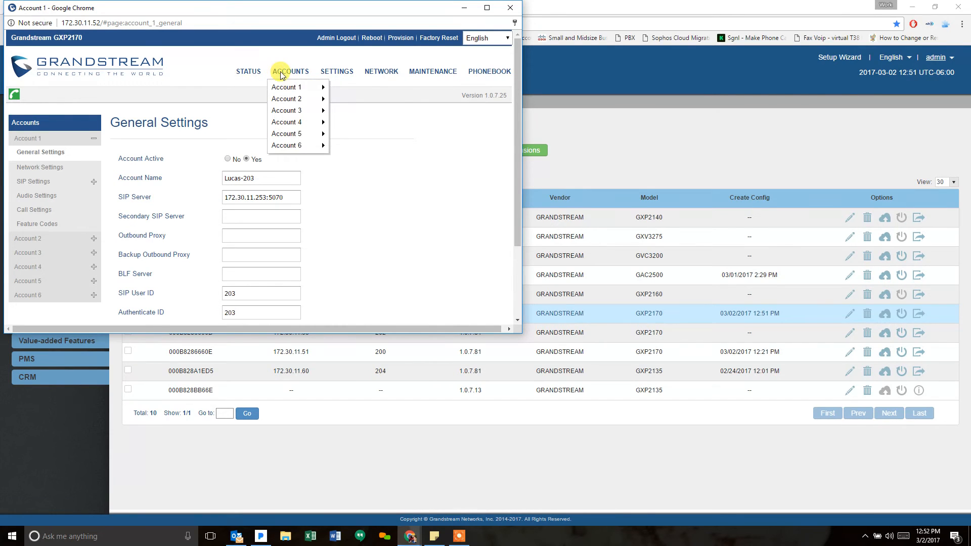
pyautogui.moveTo(349, 110)
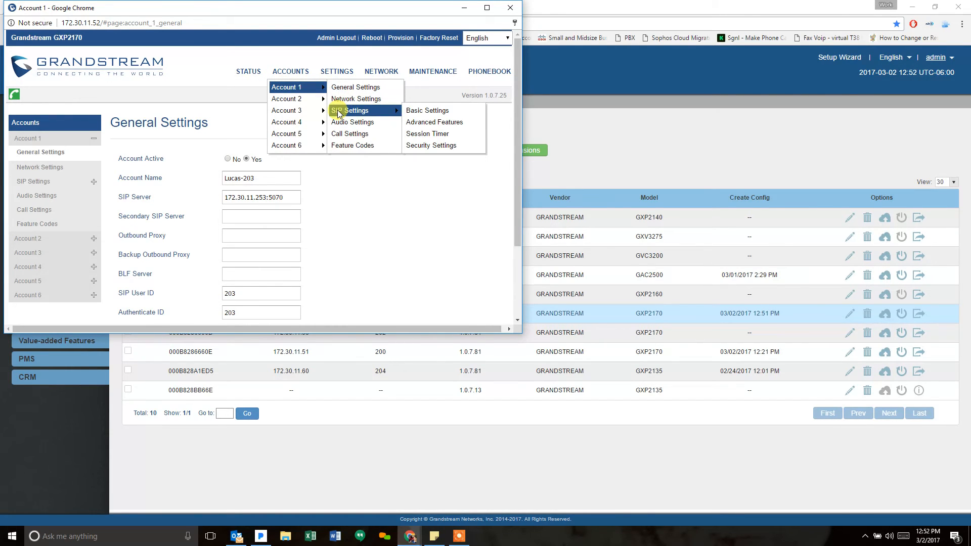
pyautogui.click(427, 110)
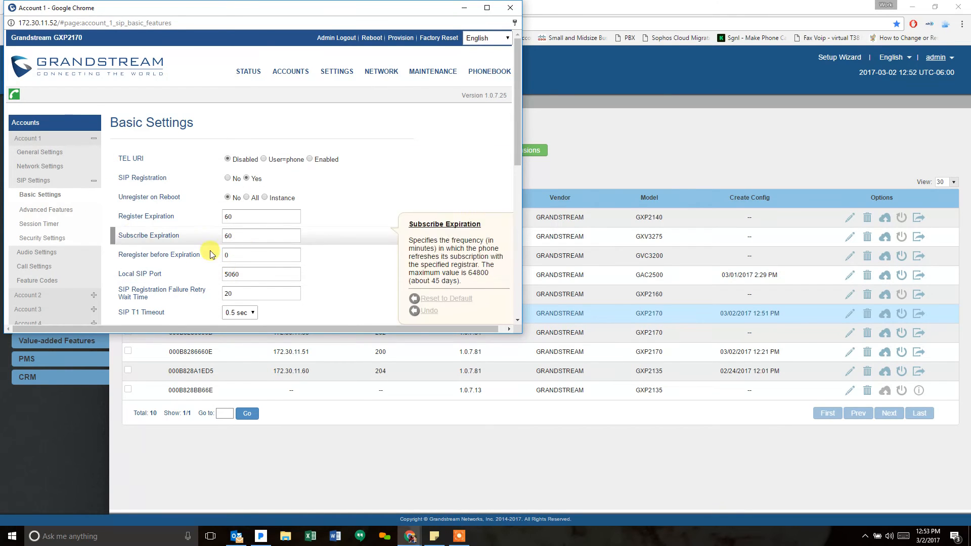
pyautogui.moveTo(224, 82)
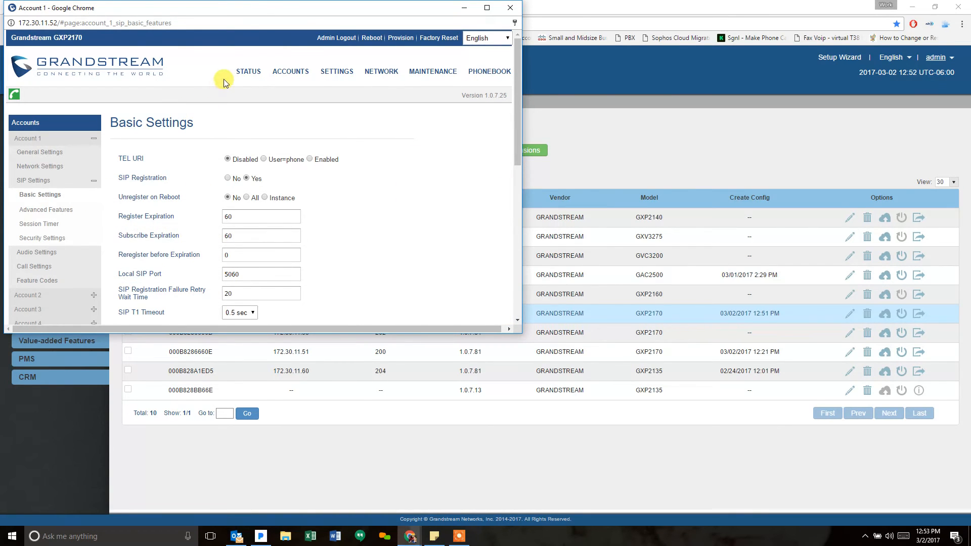
# Confirm account 203 registered YES to 172.30.11.253:5070, then return to the UCM window
pyautogui.click(248, 71)
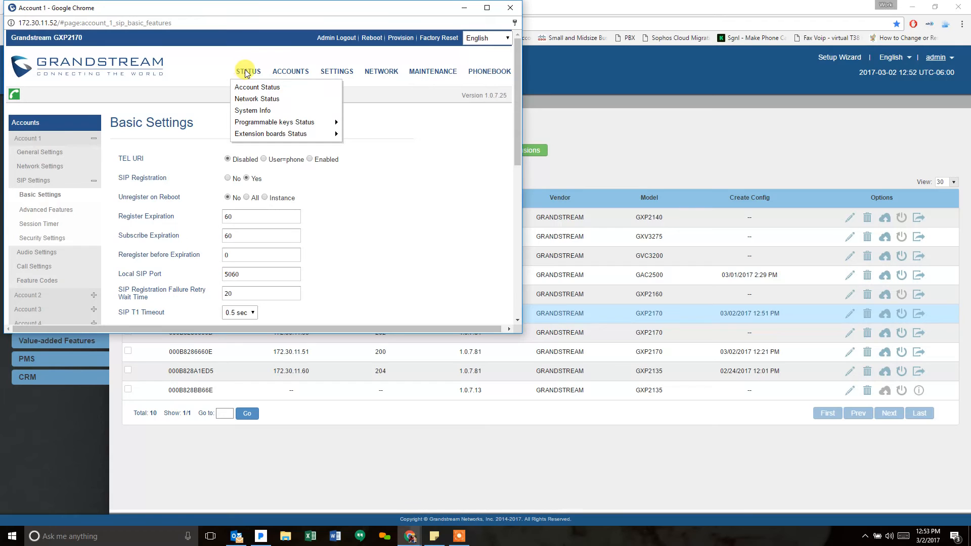
pyautogui.click(257, 87)
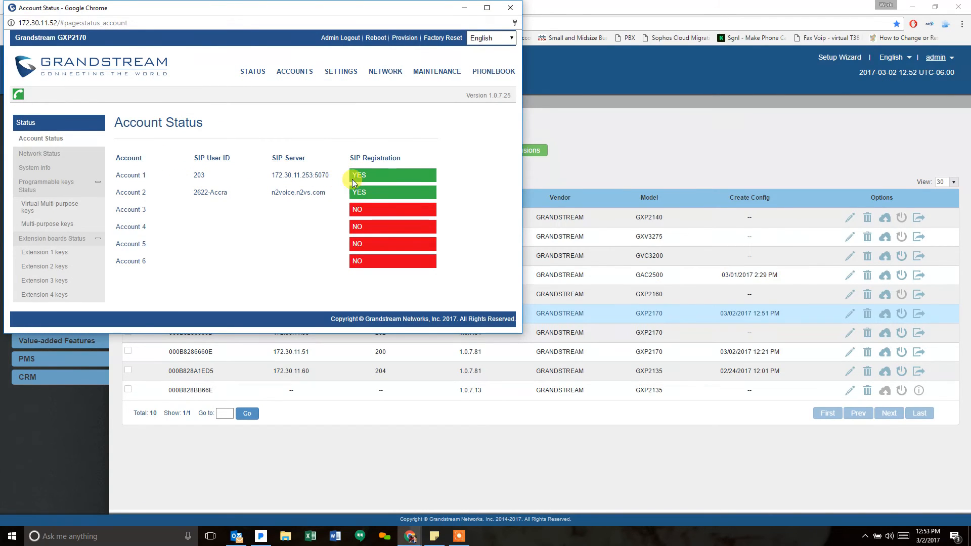
pyautogui.click(494, 71)
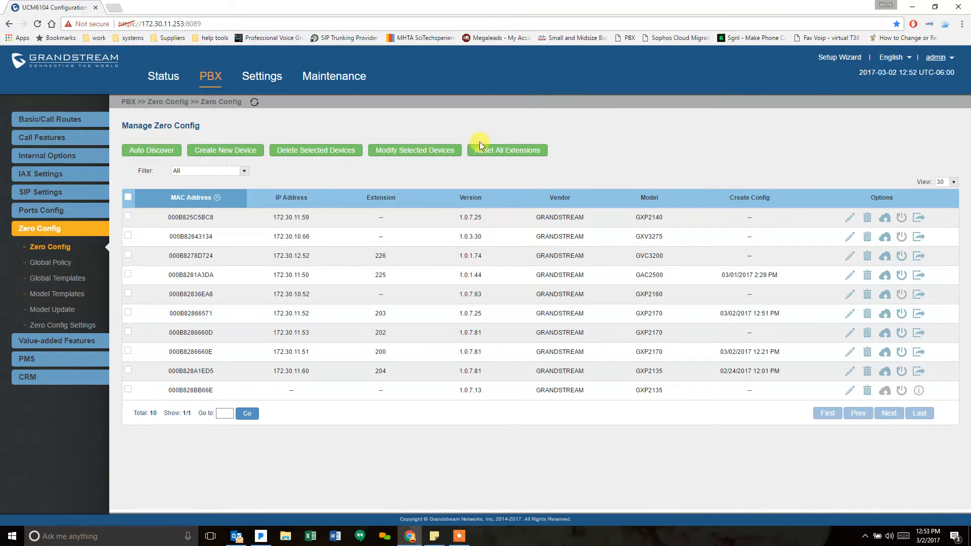
pyautogui.moveTo(57, 278)
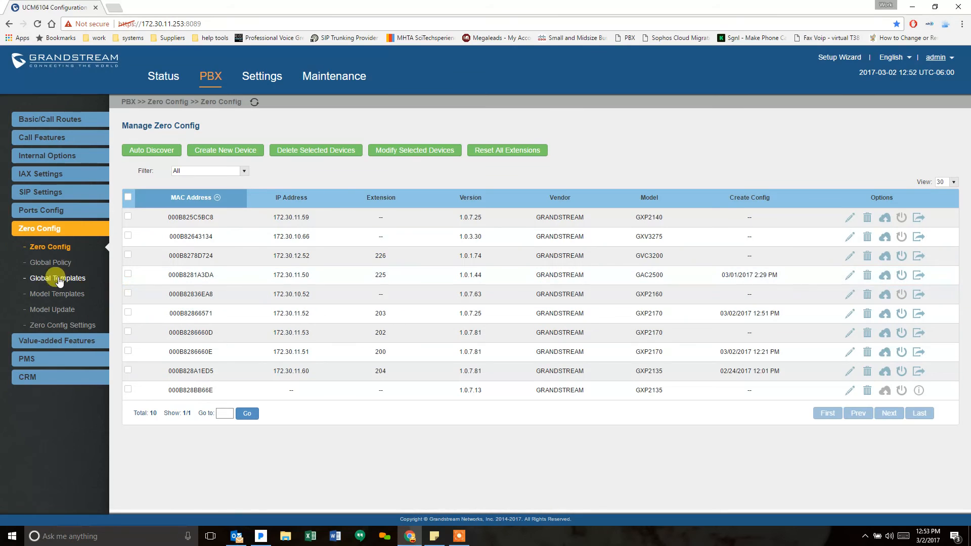